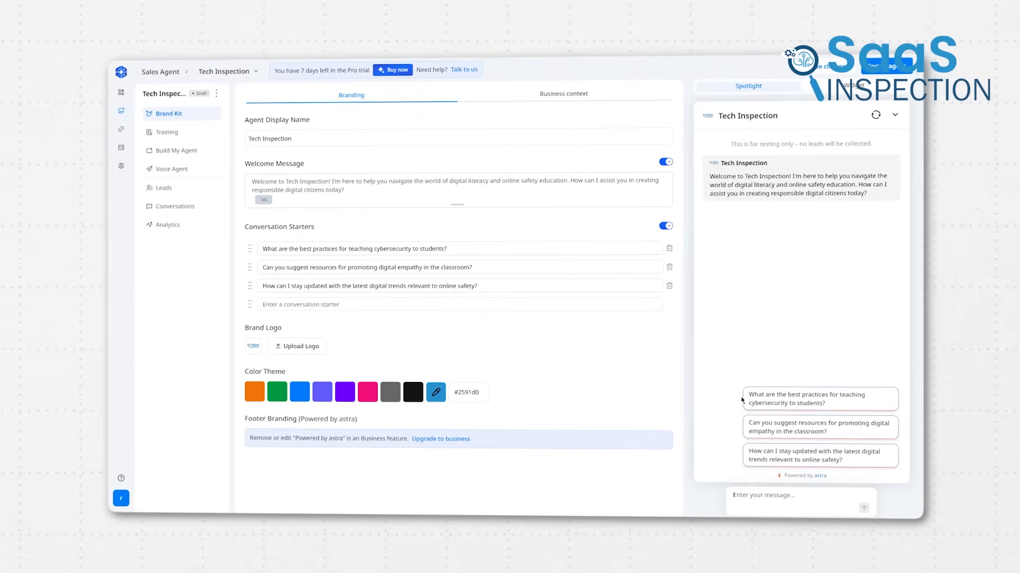
Step: View the agent's collected leads, then open the Astra account dashboard
click(163, 188)
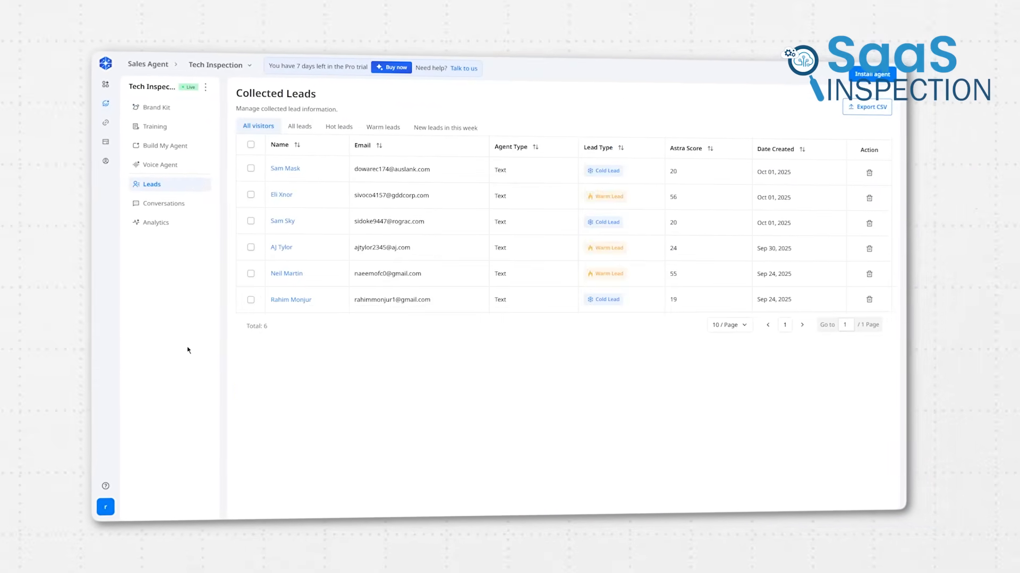
click(163, 203)
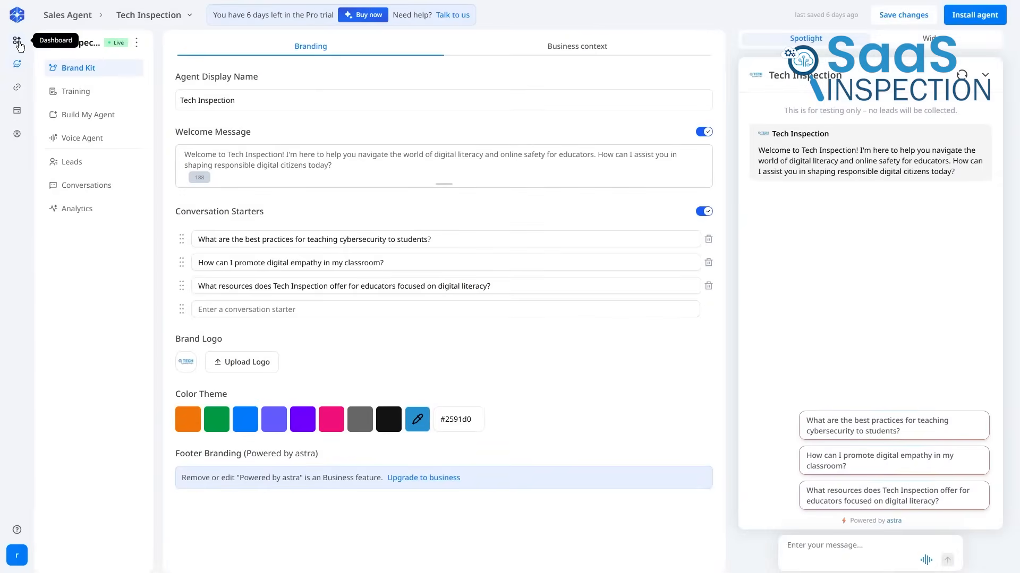
click(17, 43)
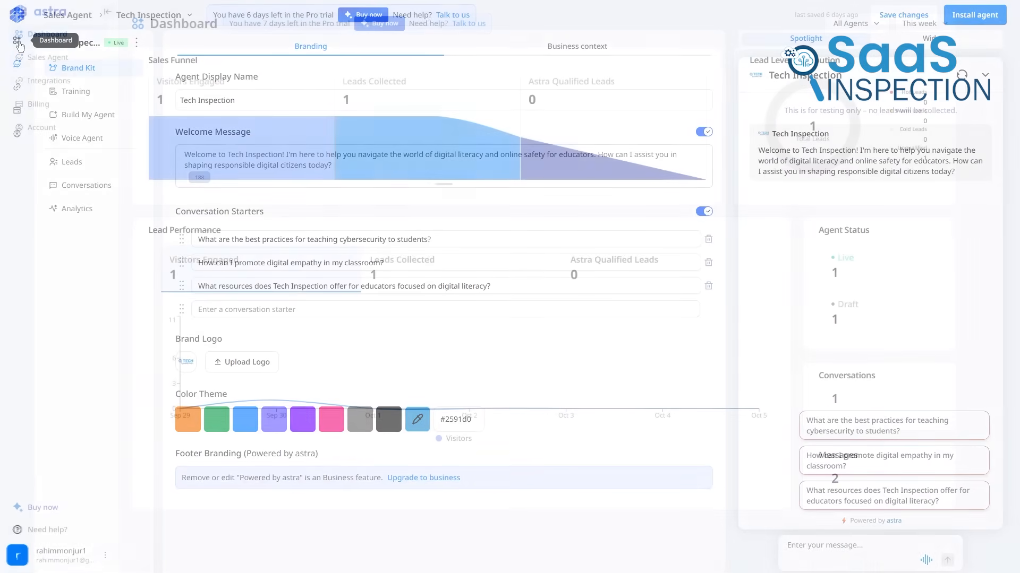
click(47, 34)
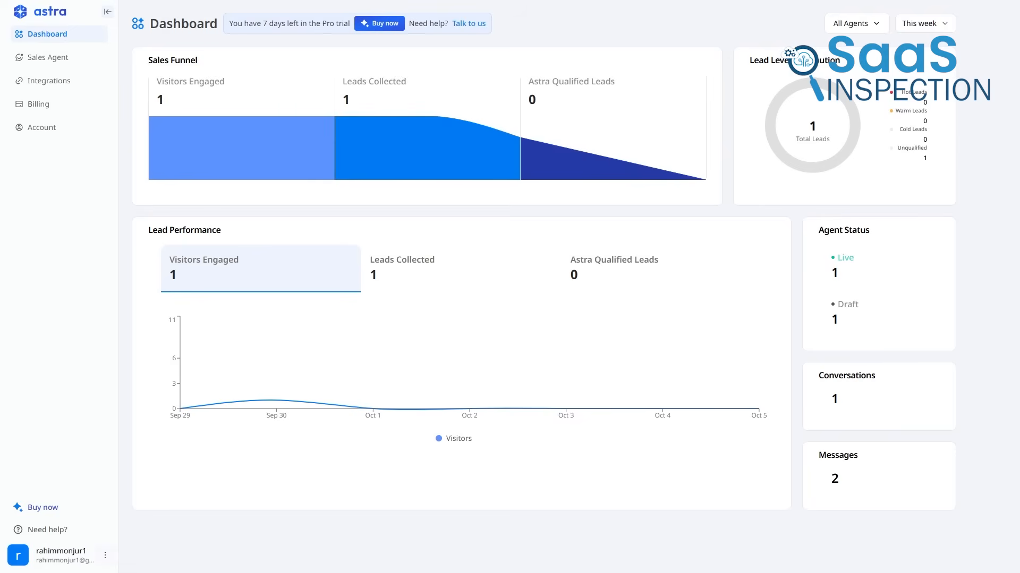
click(46, 58)
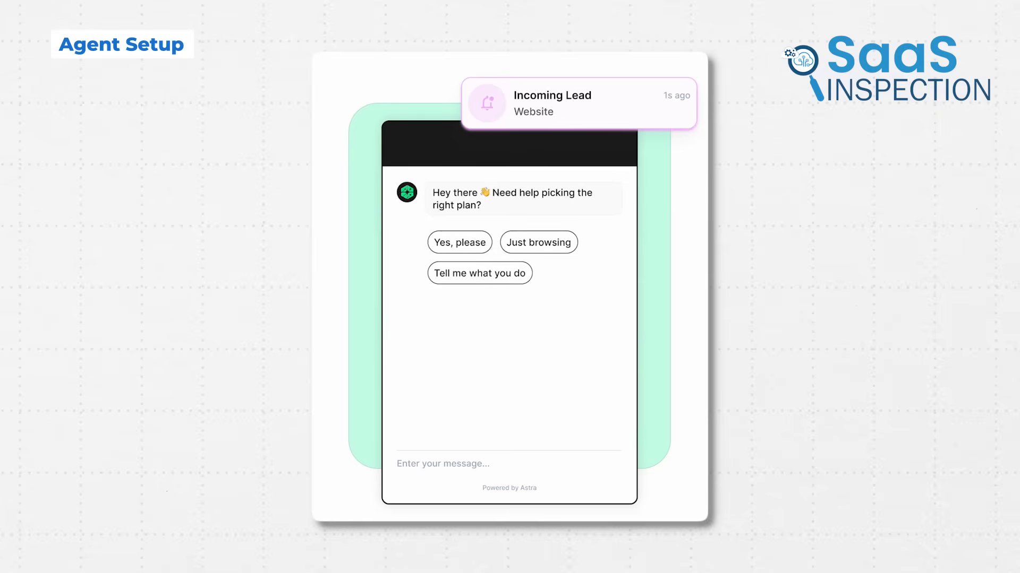
click(459, 242)
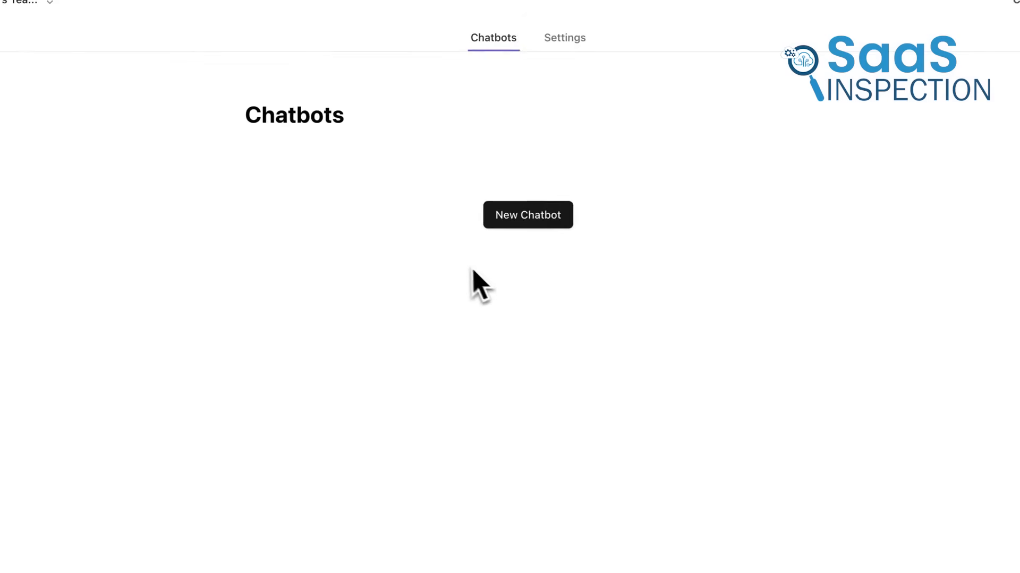
Step: Start a new Chatbase chatbot and browse its Text, Website, Q&A and Notion sources
click(527, 215)
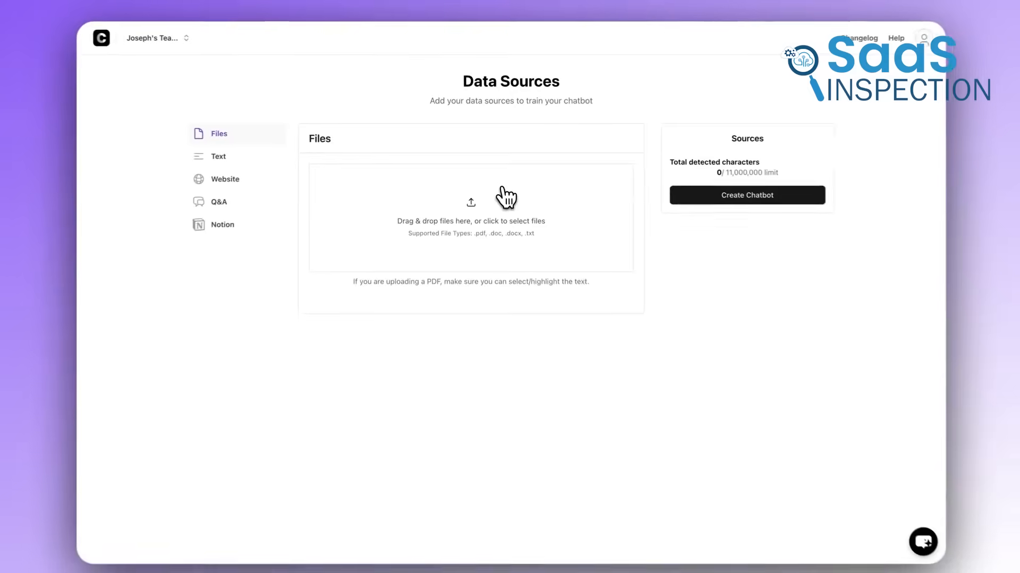
click(218, 156)
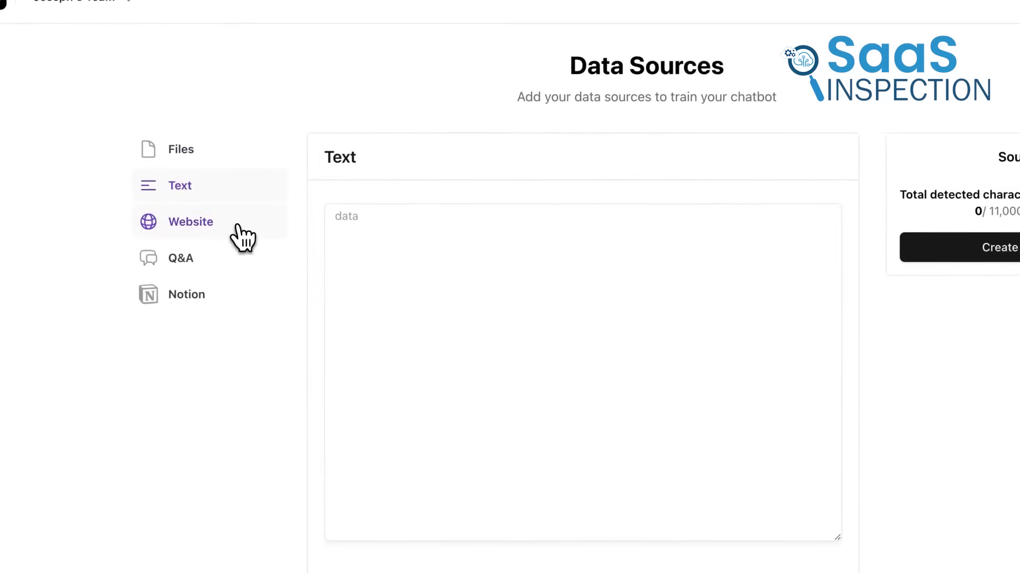
click(191, 222)
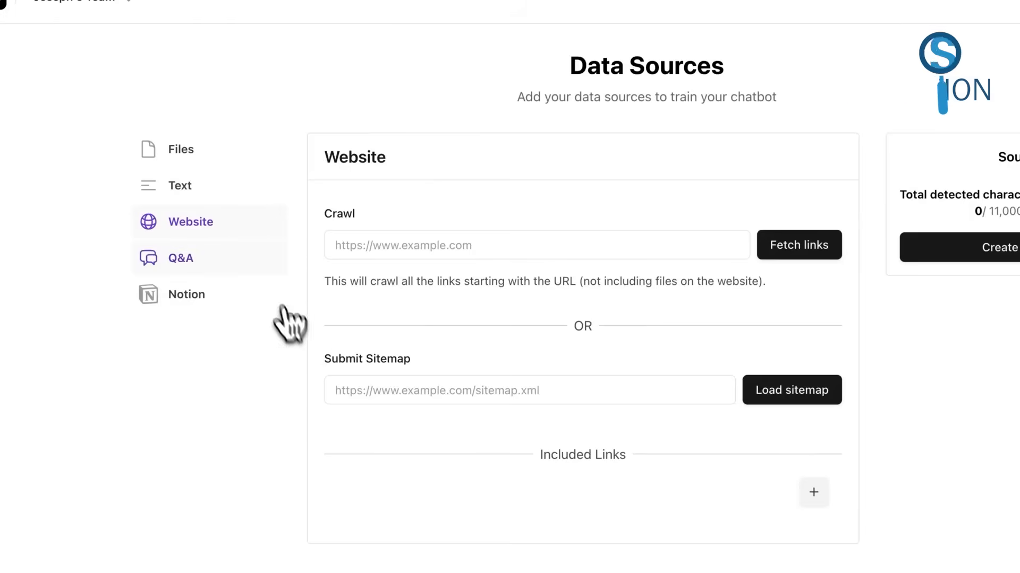
click(180, 258)
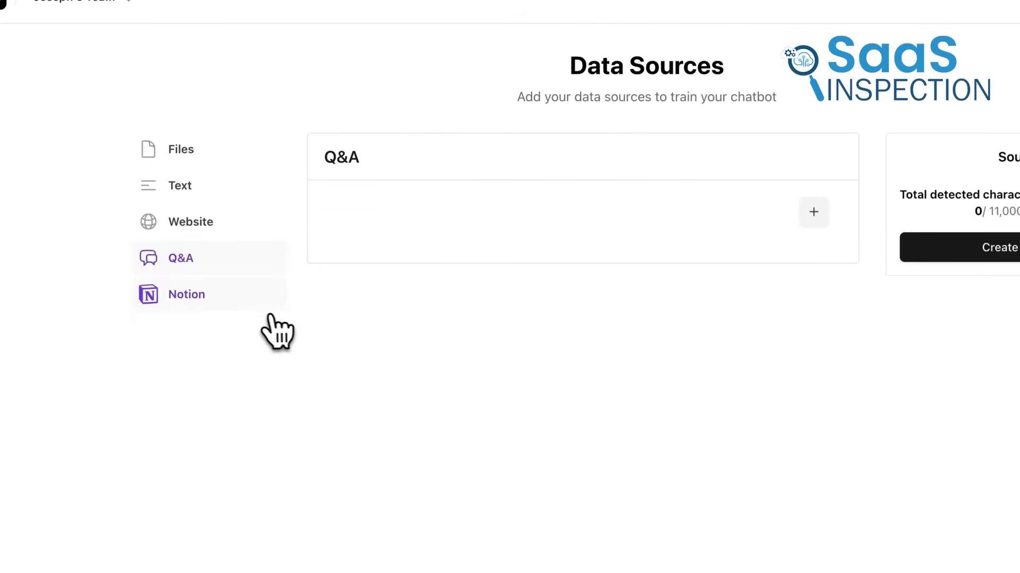
click(186, 294)
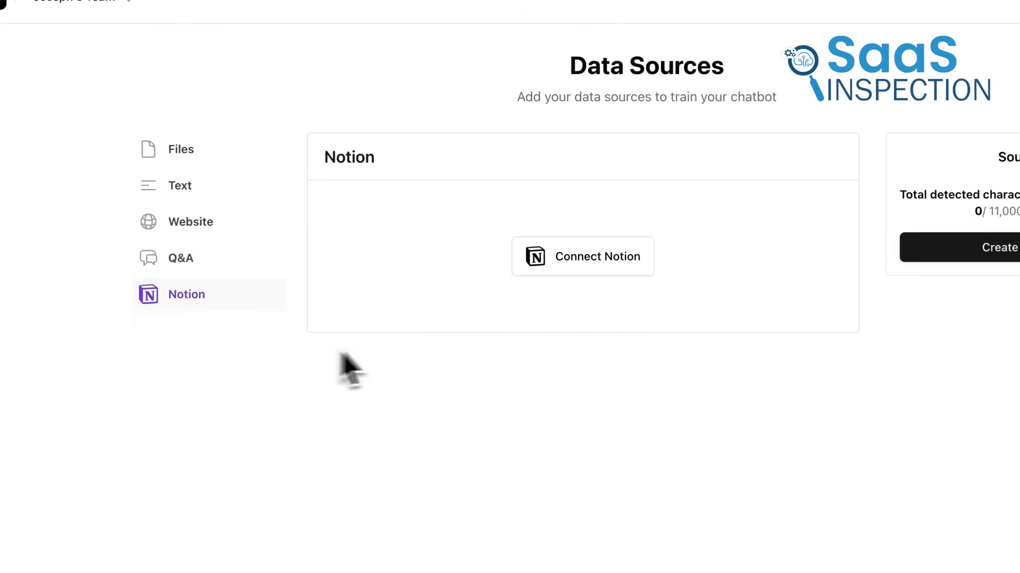
Step: Send 'hello' in the chatbot preview, then view the chatbot's Settings
click(181, 149)
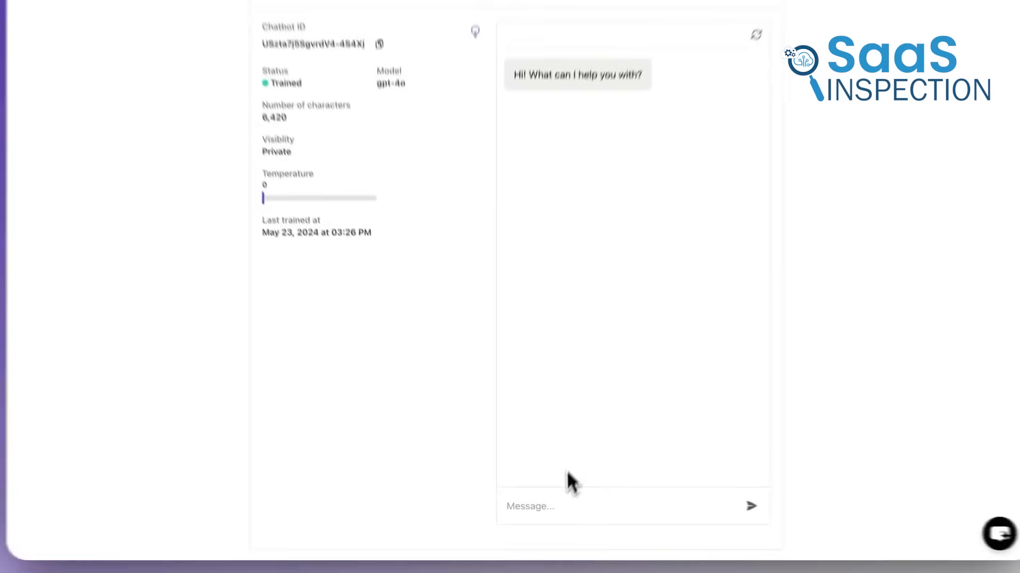
text(hello)
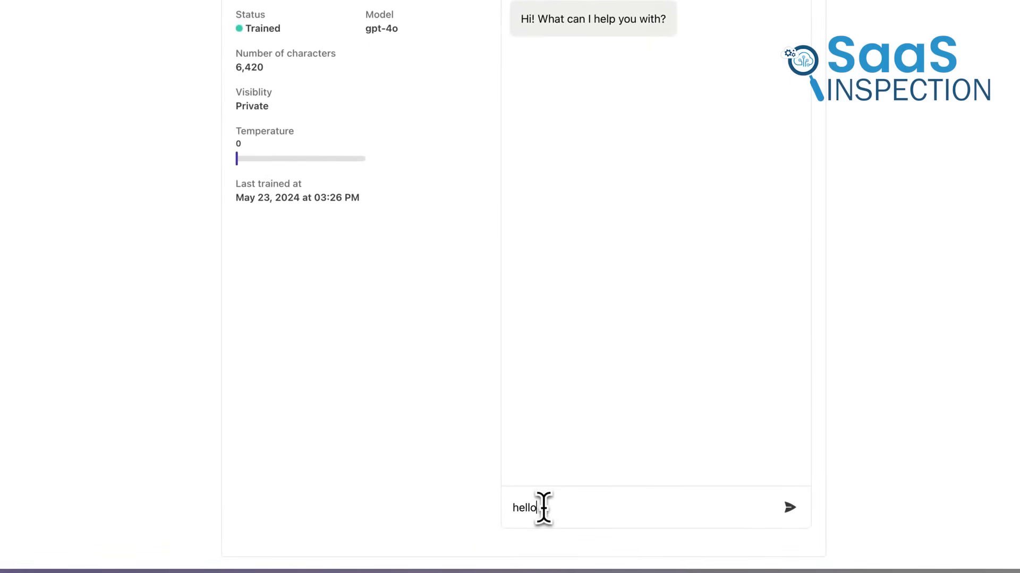
click(788, 507)
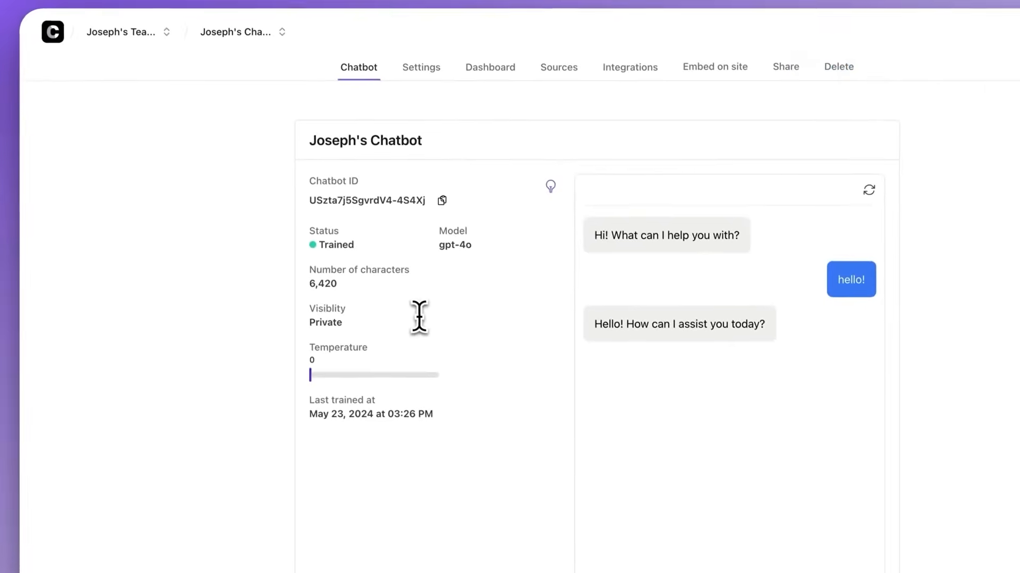
click(420, 66)
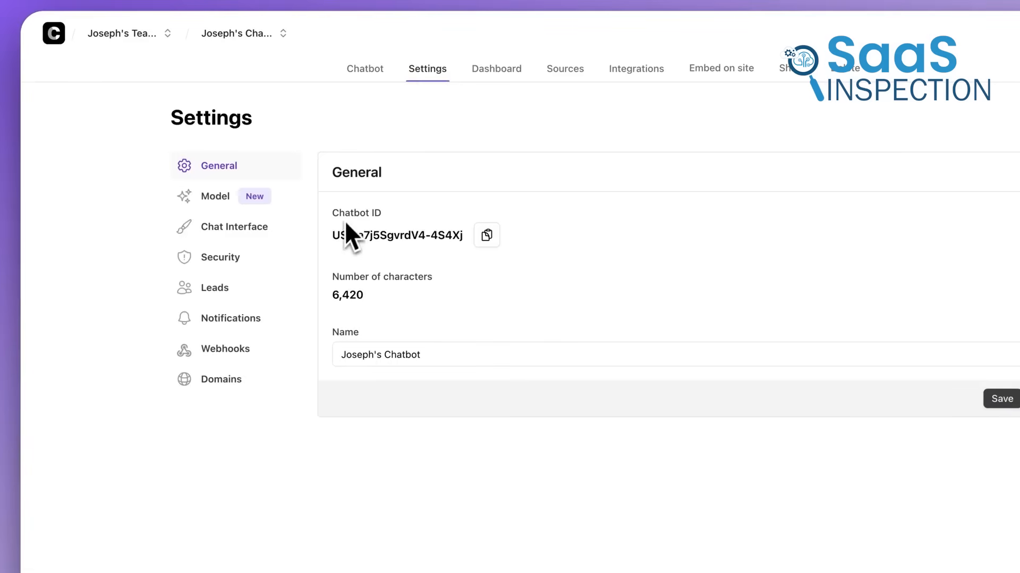
click(214, 196)
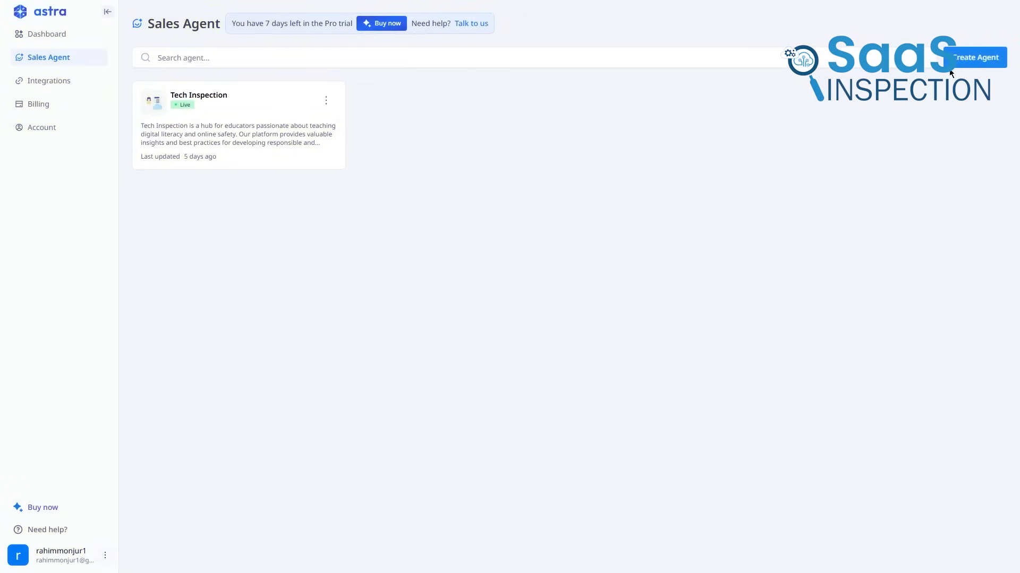
Step: Begin a website-based agent, then view Tech Inspection's brand name, URL and description
click(976, 58)
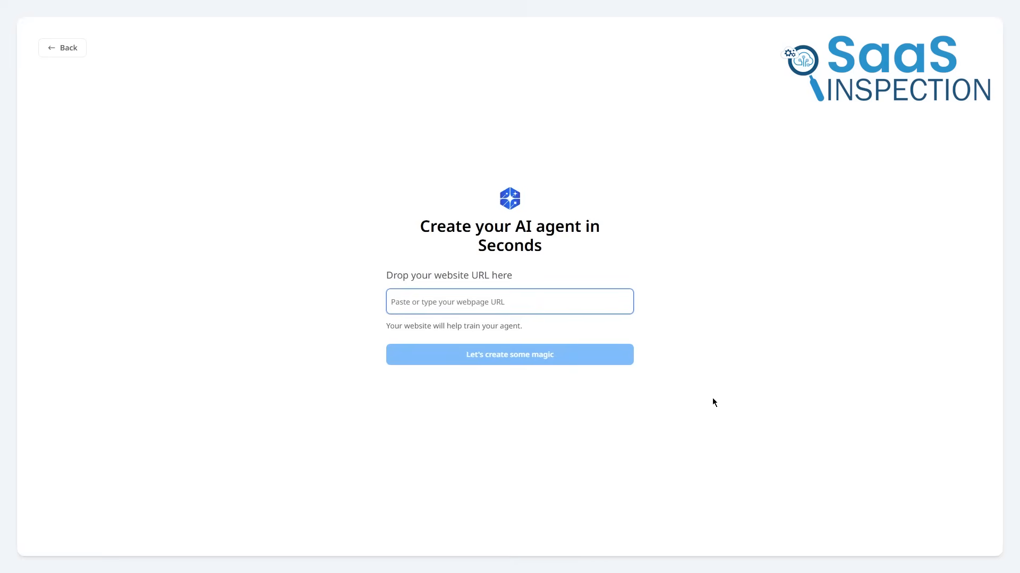
click(509, 354)
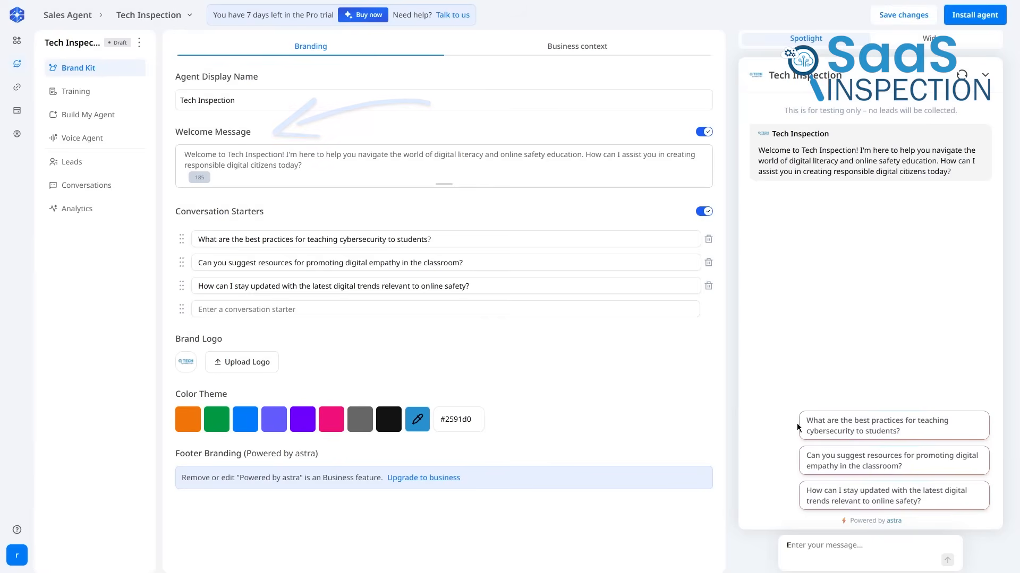
click(577, 46)
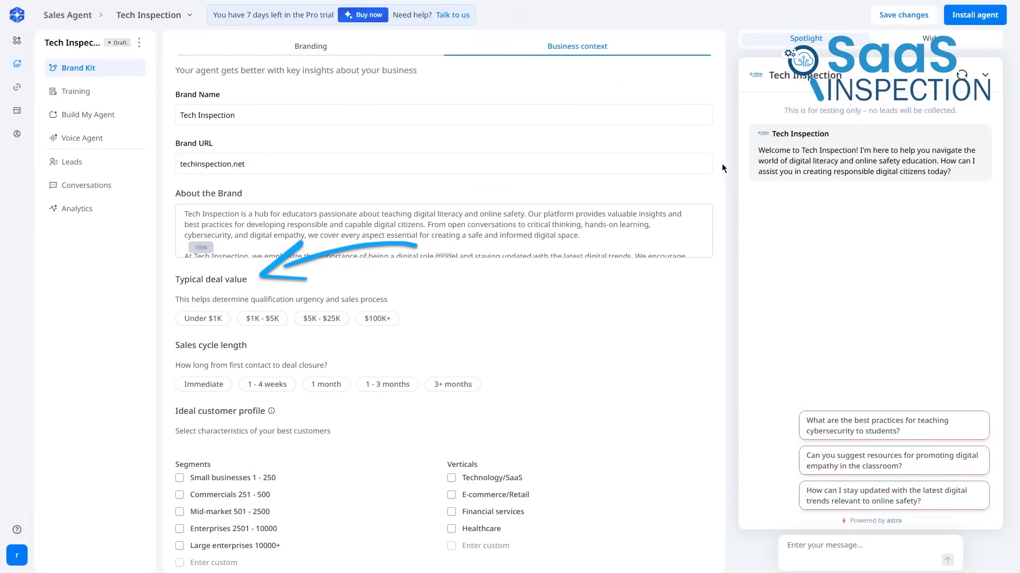
scroll(down, 3)
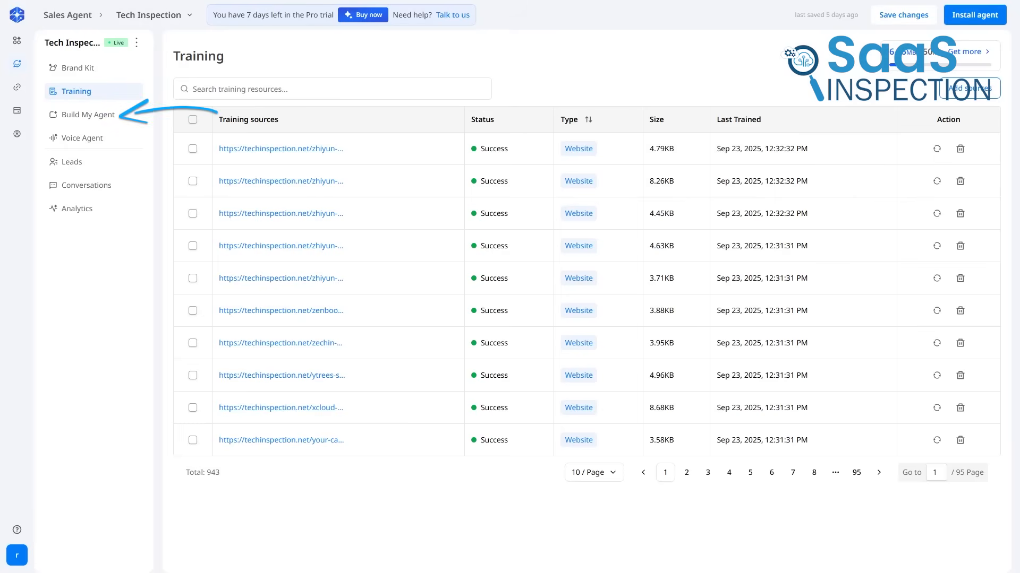
mouse_move(87, 114)
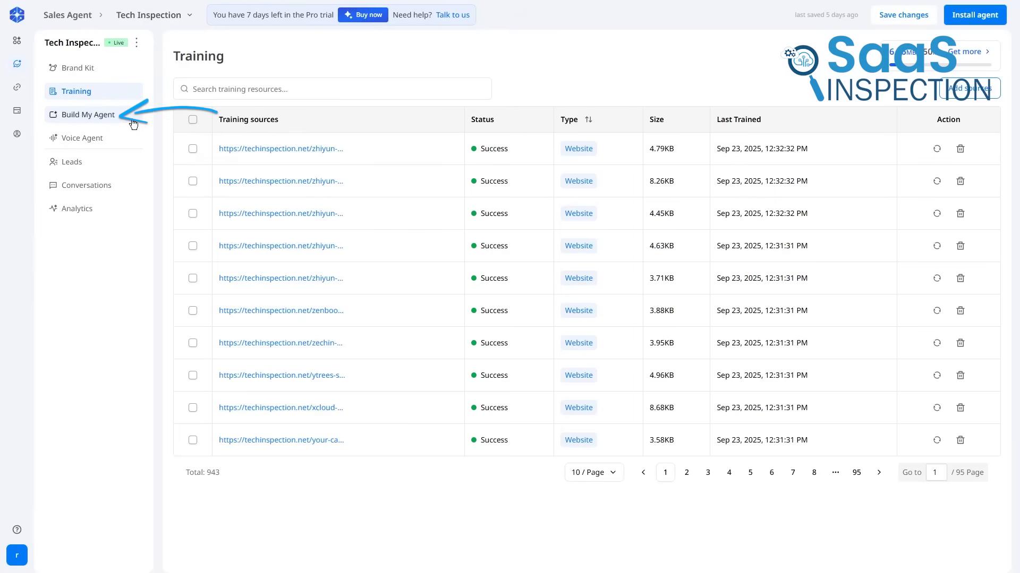
Step: Open Build My Agent at Qualification IQ with Need, Budget, Authority and Timeline questions
click(87, 114)
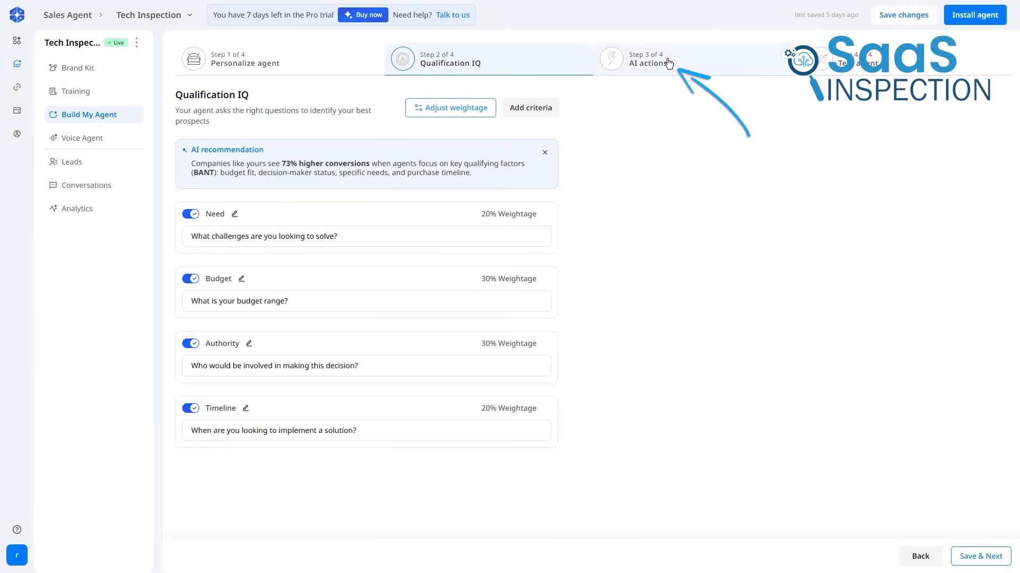
Step: Go to Step 3 AI actions and list the available actions for warm leads
click(643, 59)
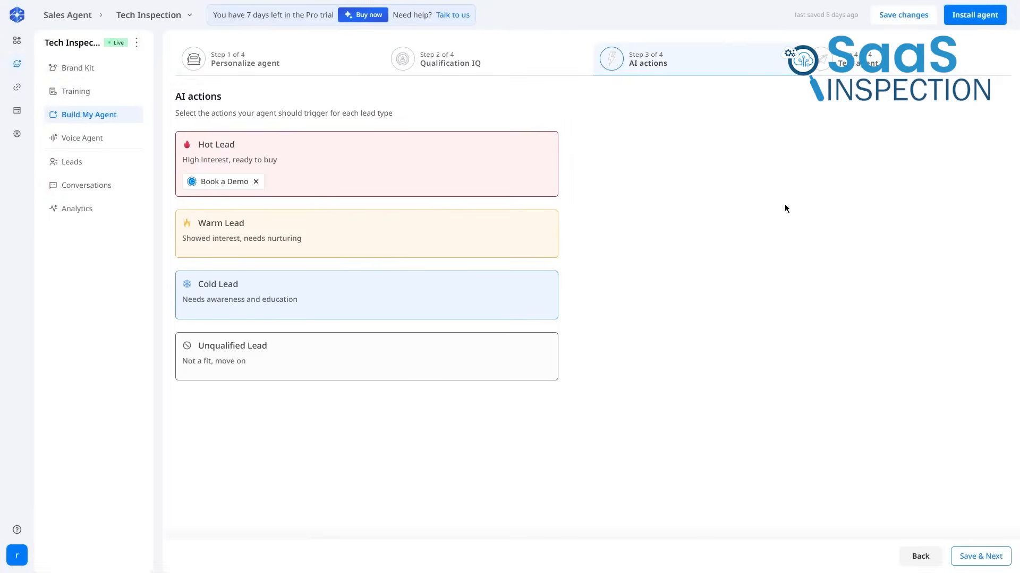
click(208, 260)
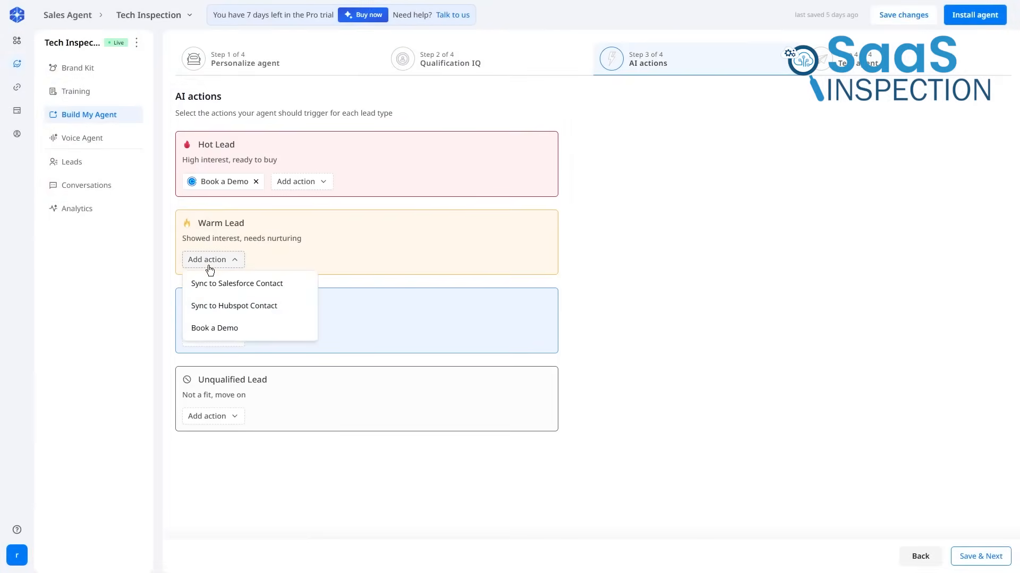
click(209, 260)
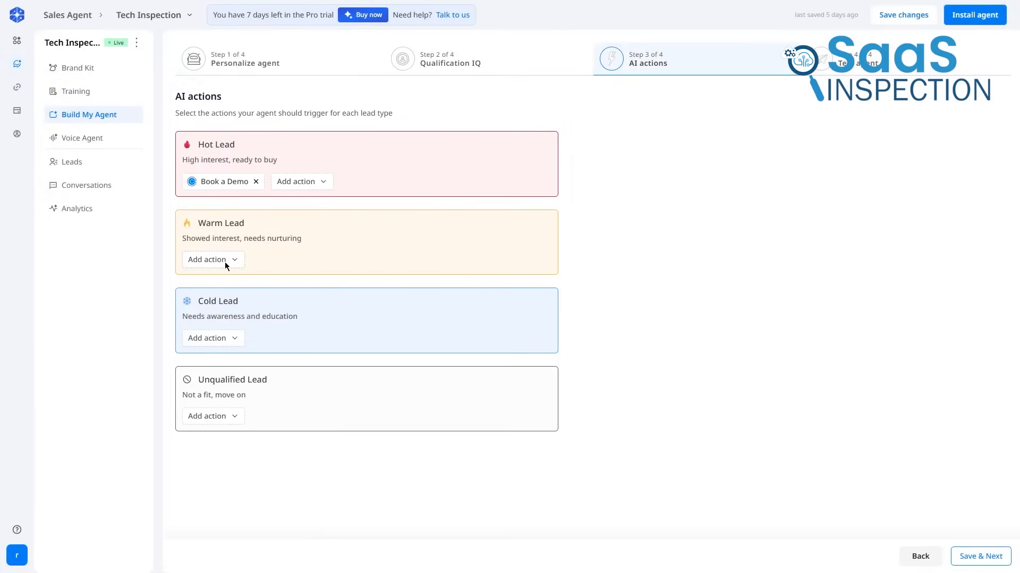
click(980, 556)
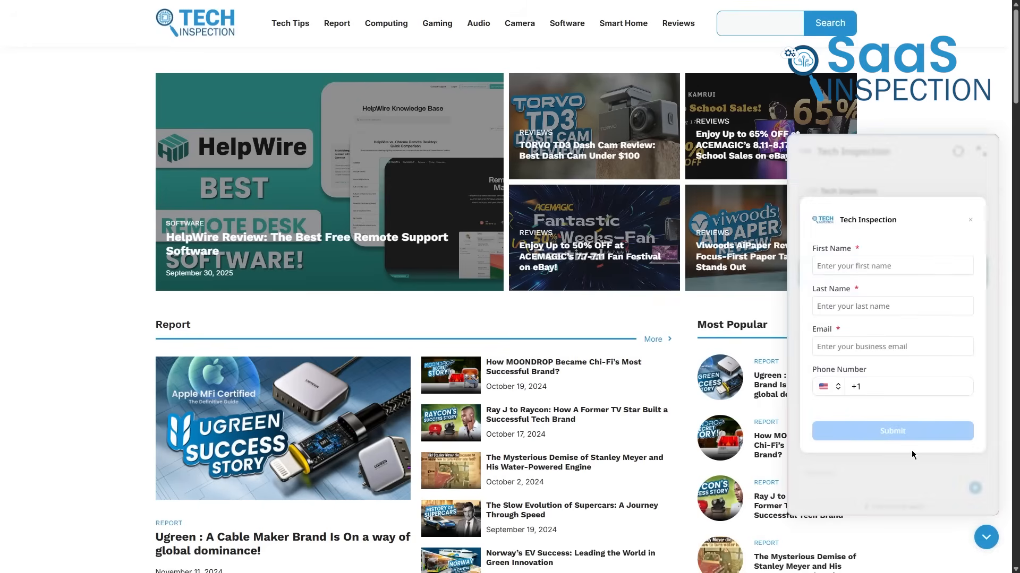
Step: Scroll the Tech Inspection site to the widget's name, email and phone lead form
scroll(down, 3)
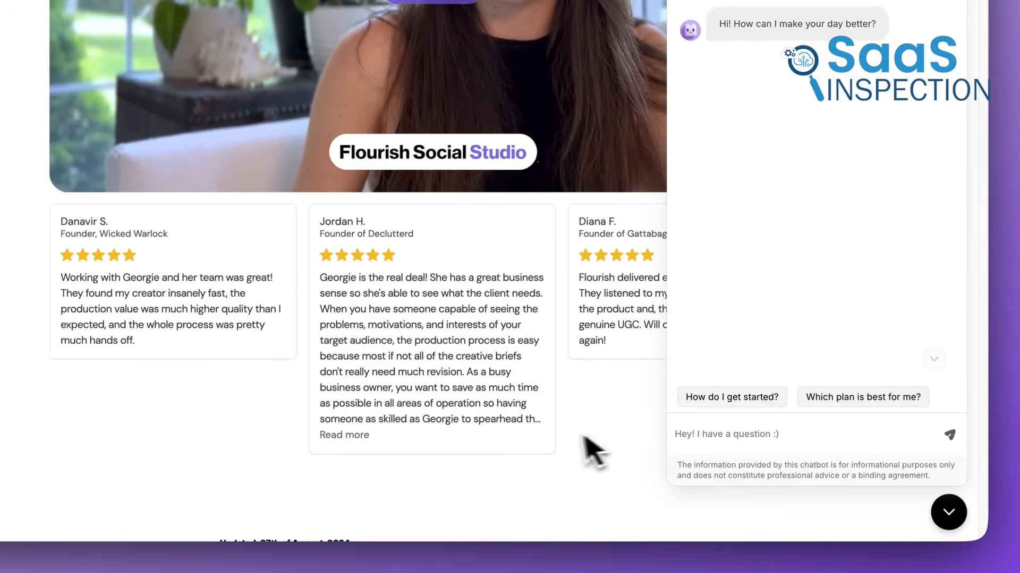
Step: Scroll the Flourish page and ask Bloombot 'Which plan is best for me?'
scroll(down, 3)
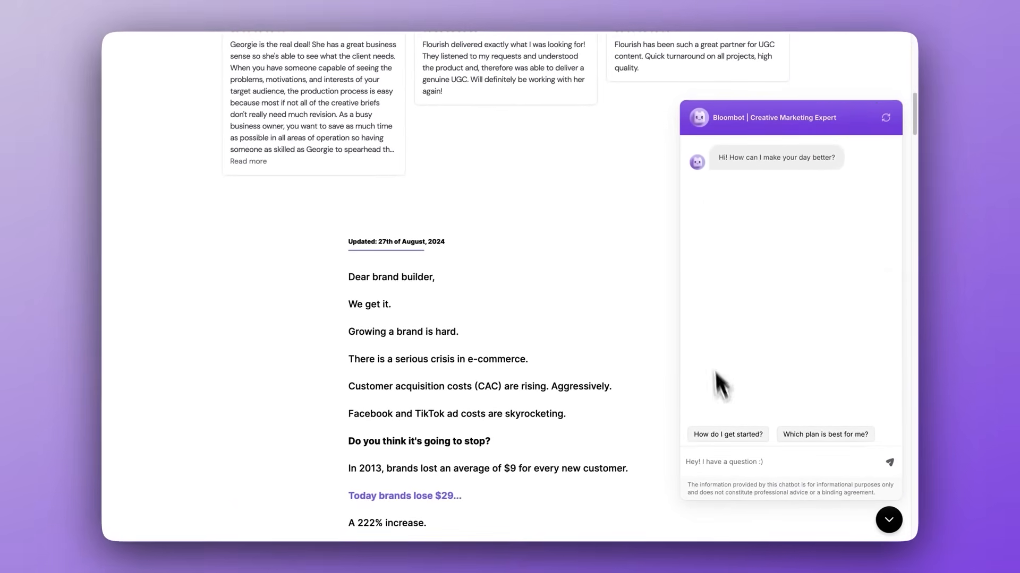
click(825, 434)
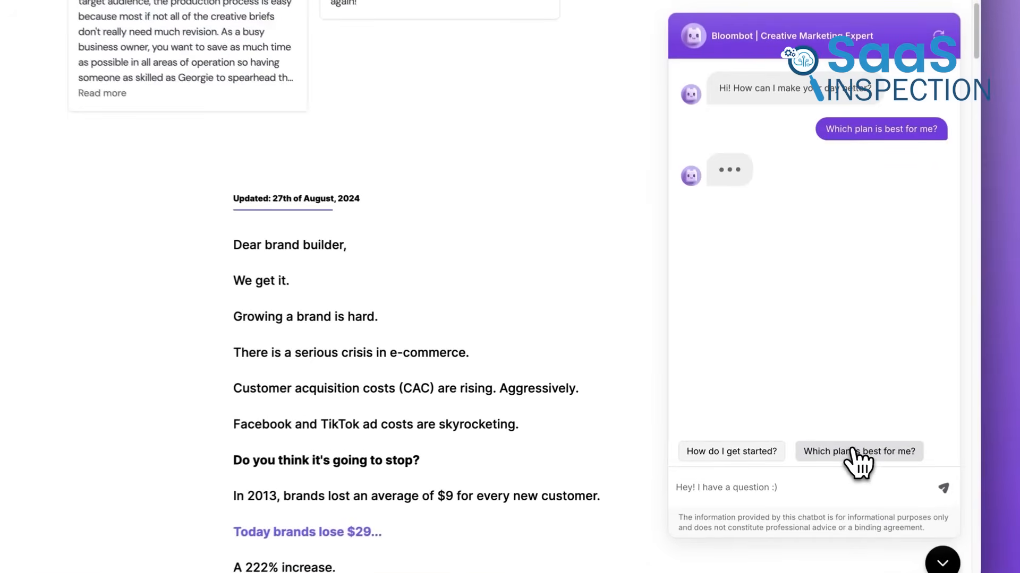
click(858, 451)
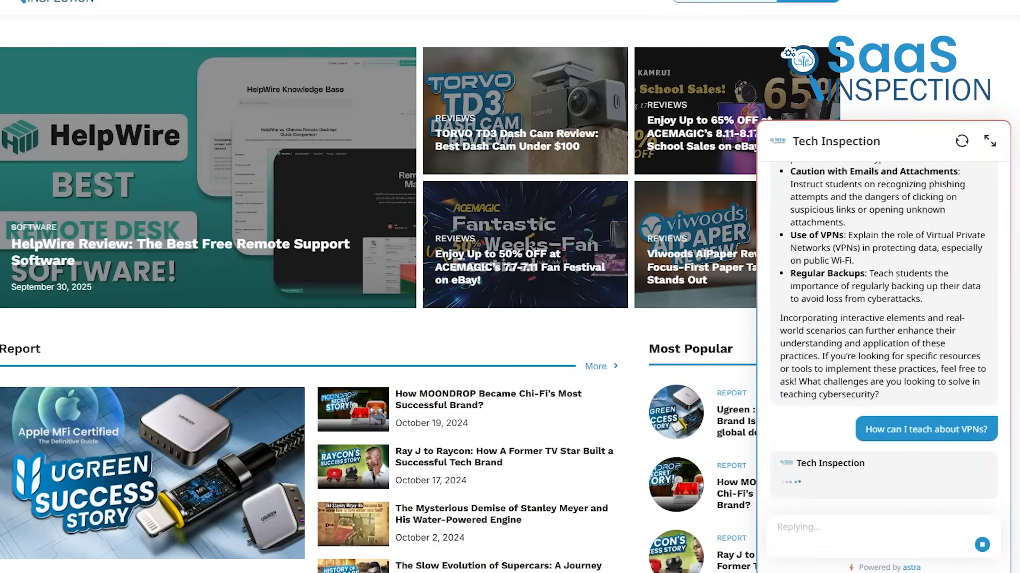
Step: Leave the website chat for the Astra dashboard showing 5 visitors and 4 leads
click(924, 429)
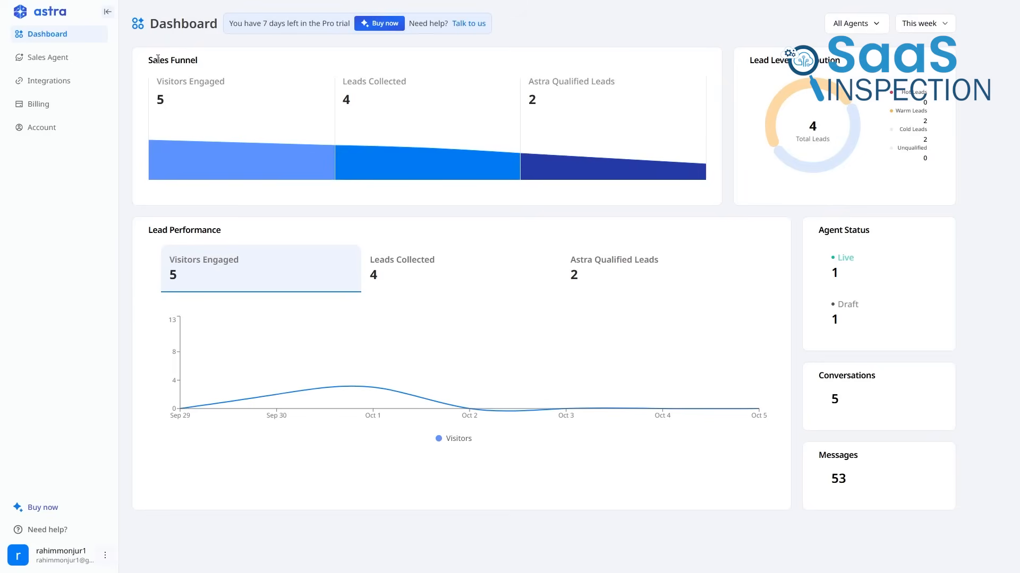
Step: Open the Sales Agent's Conversations list and scroll through a Warm Lead transcript
click(47, 57)
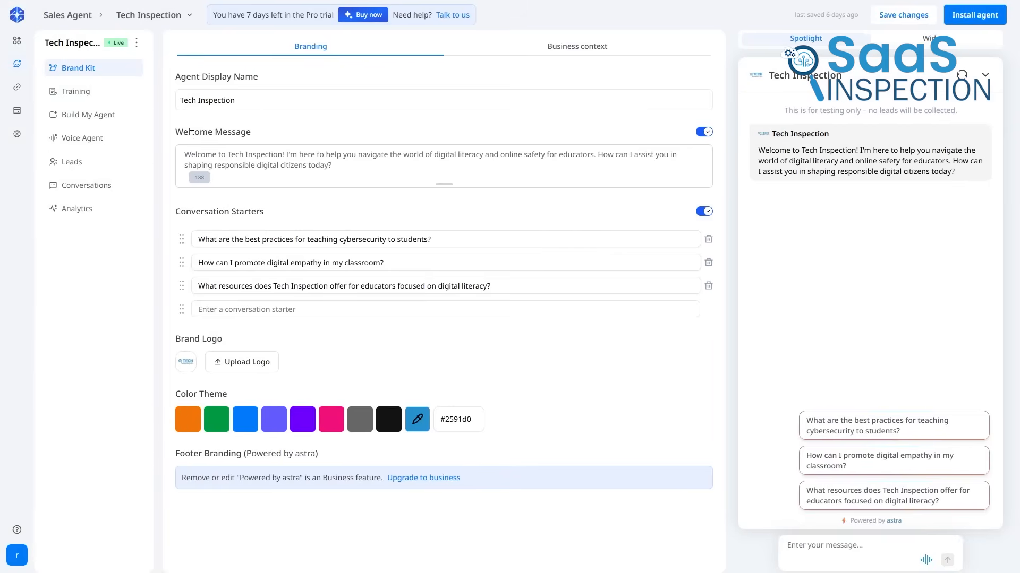
click(86, 185)
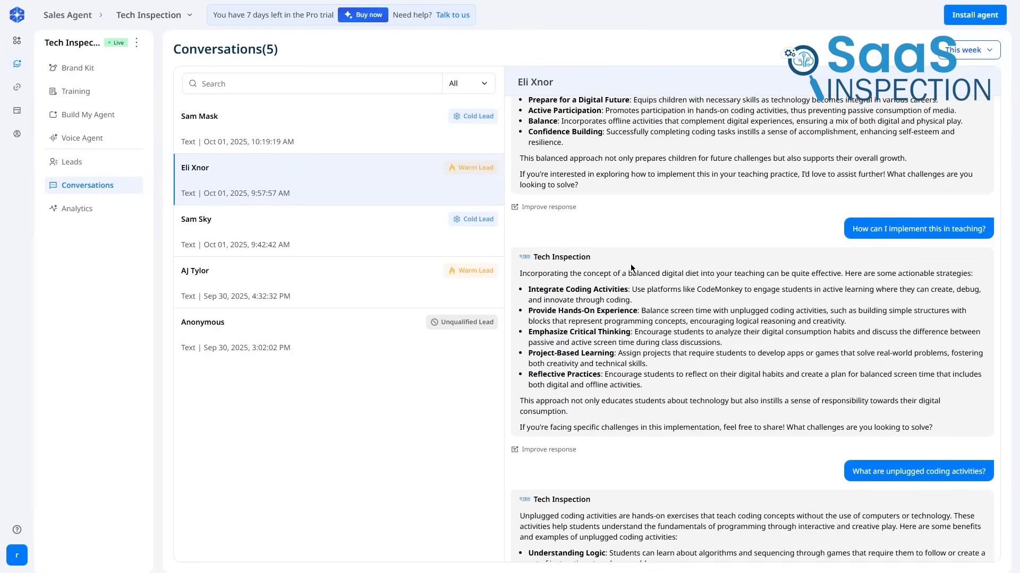
scroll(down, 3)
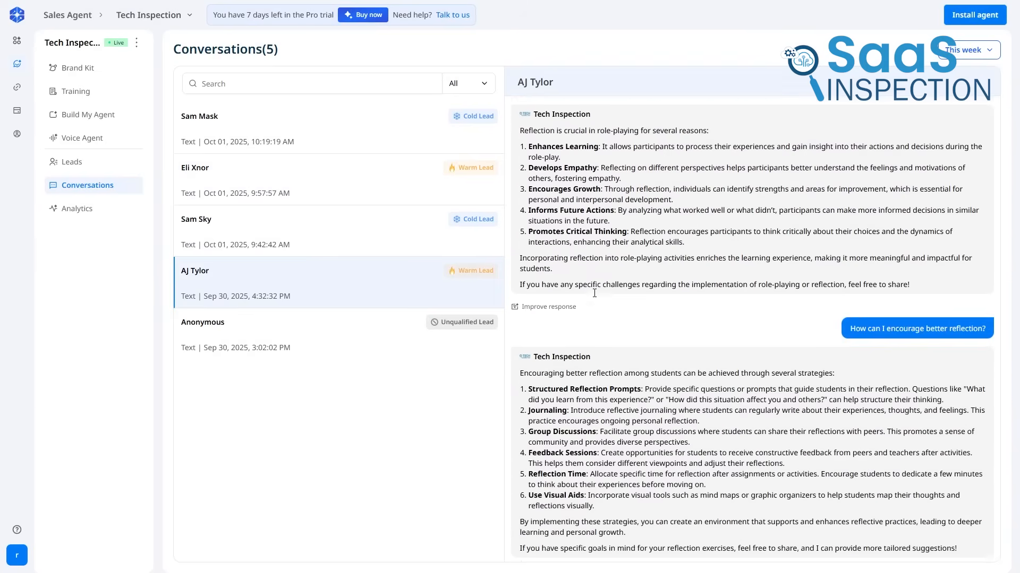
scroll(down, 3)
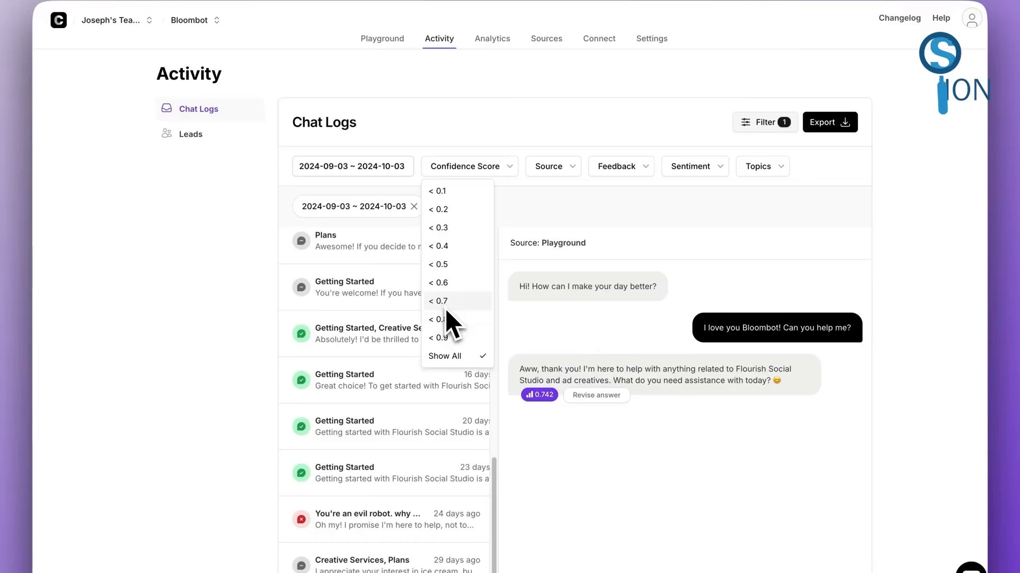
Step: Filter Chatbase chat logs by confidence score and scroll the log list
click(437, 319)
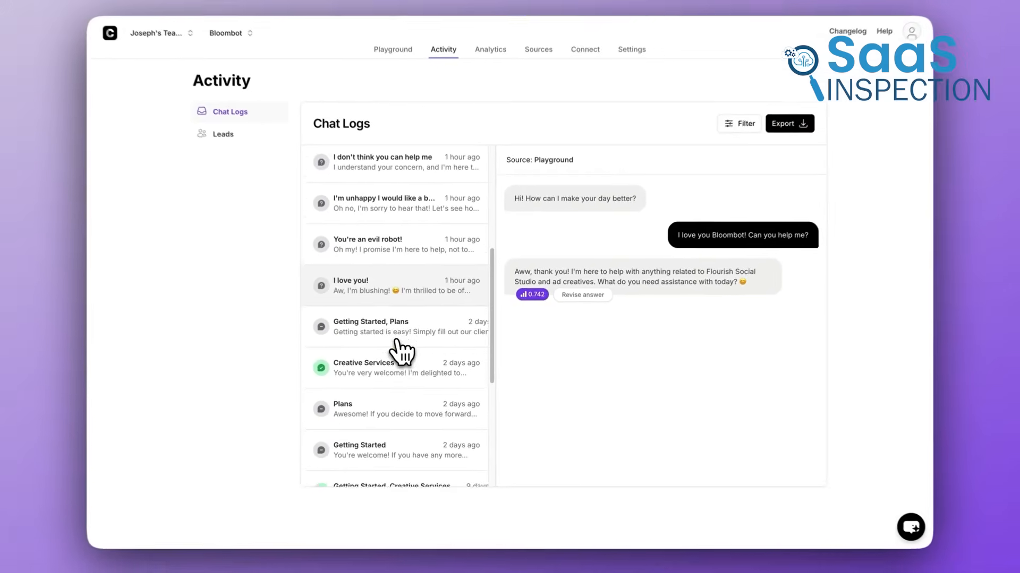
scroll(down, 3)
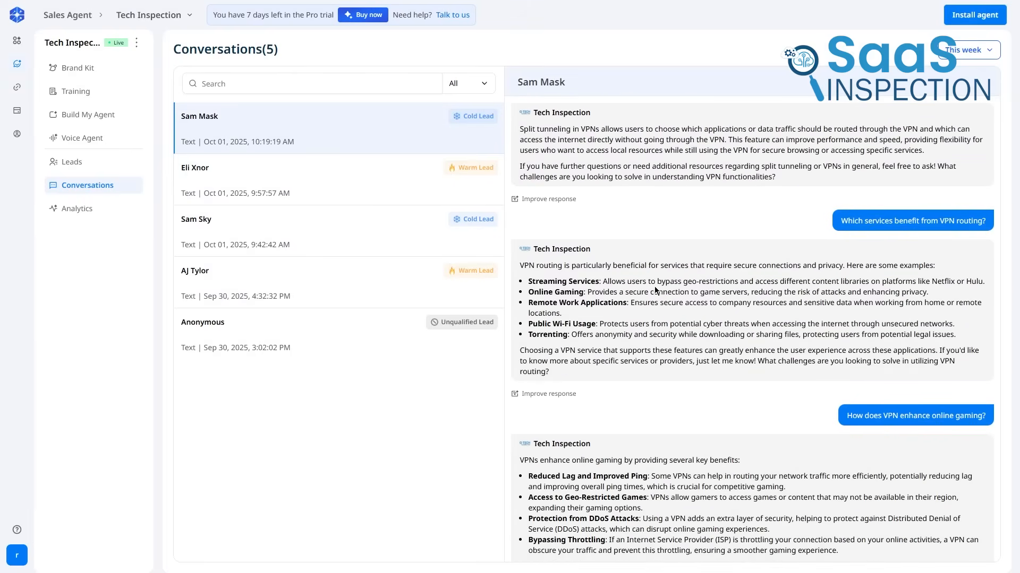
Step: Scroll through the first Cold Lead's chat about VPN routing and online gaming
scroll(down, 3)
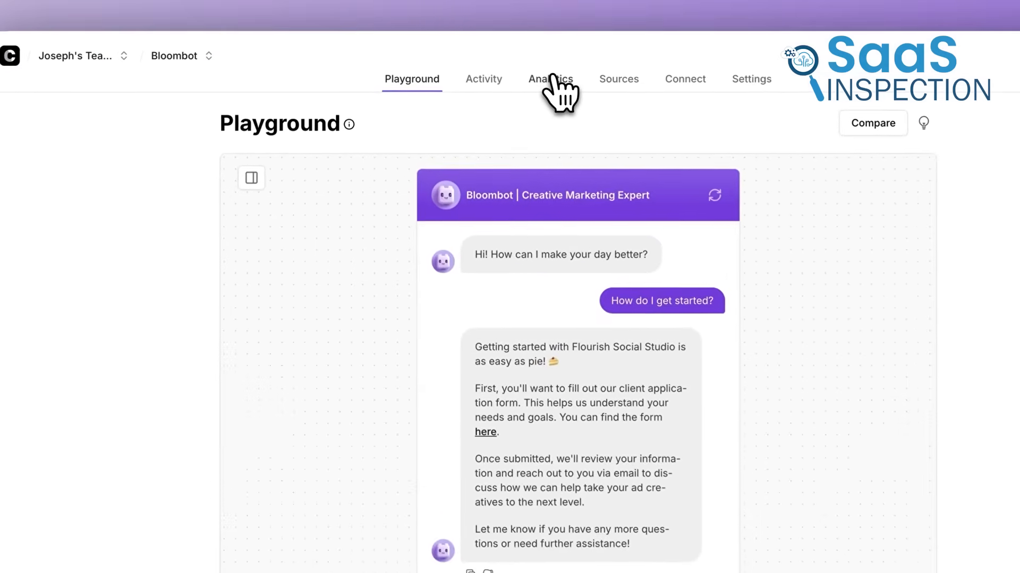
Step: Switch from the Bloombot playground to its Analytics tab
click(550, 79)
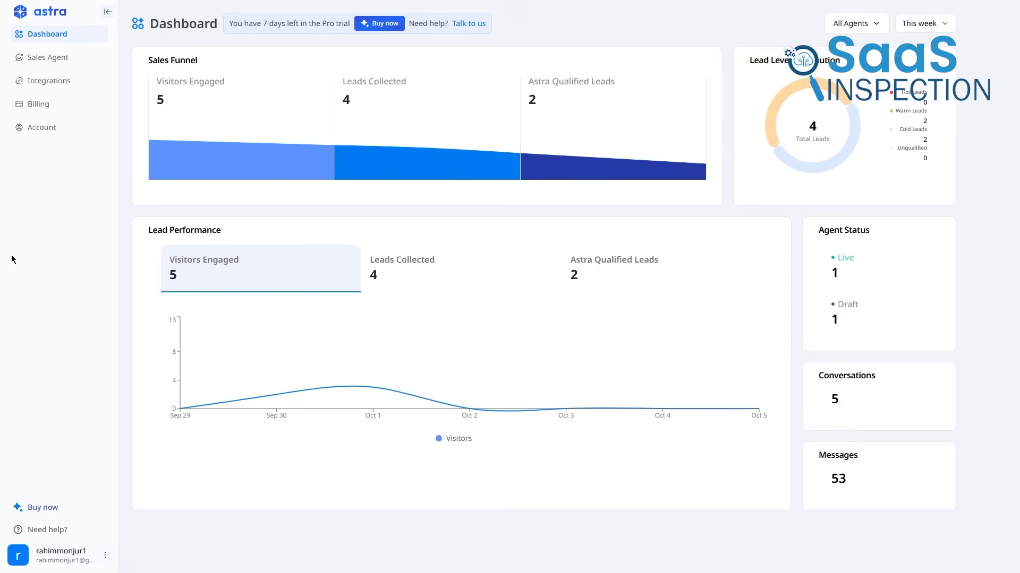
Step: View Step 2 Qualification IQ, then Step 3 AI actions where hot leads Book a Demo
click(46, 58)
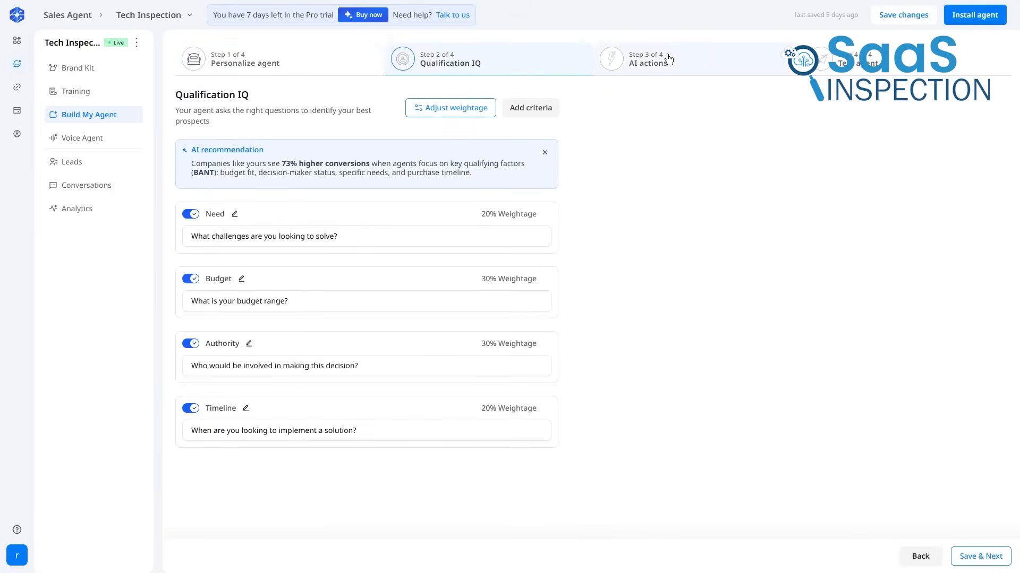
click(646, 59)
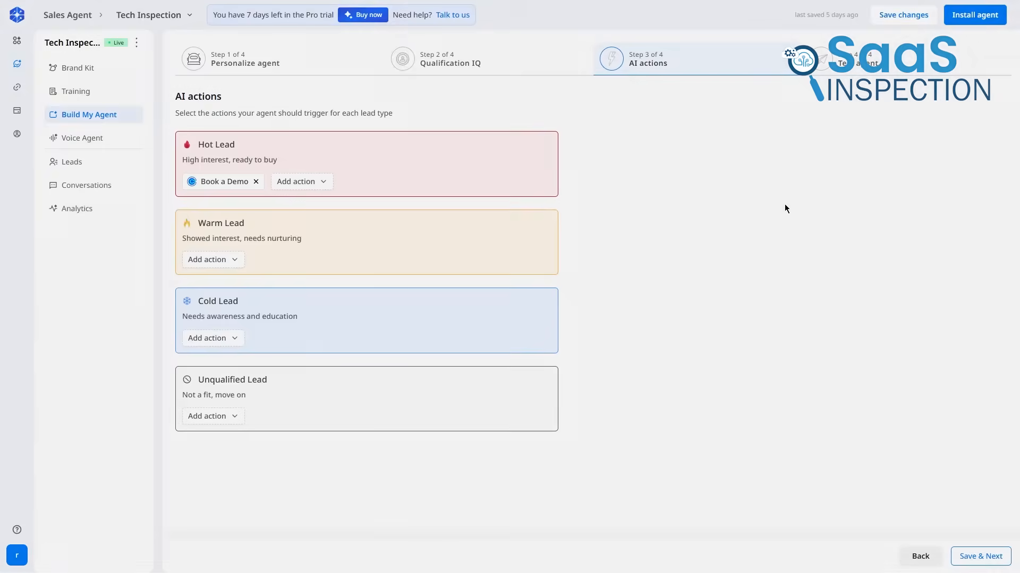
click(363, 14)
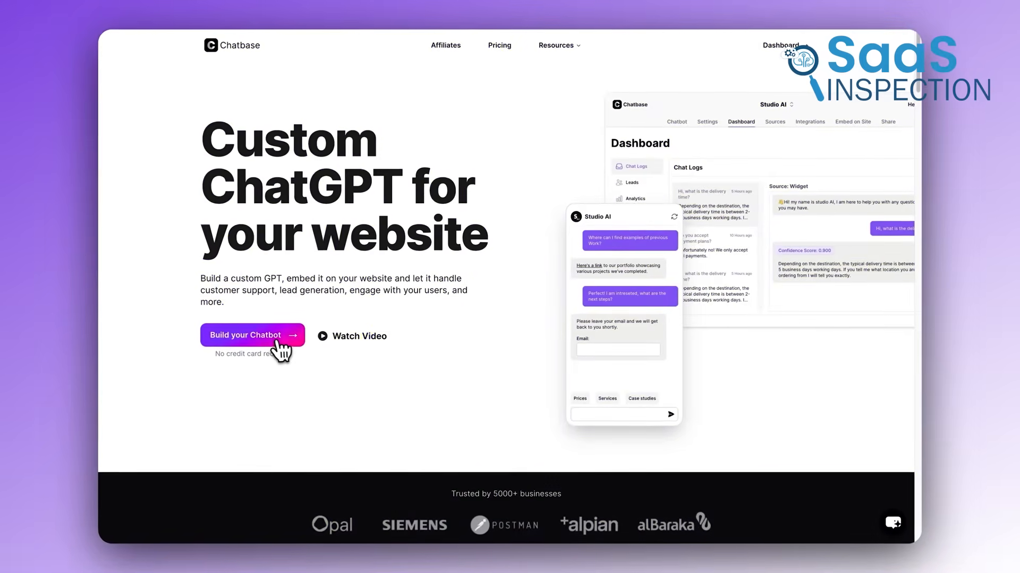
Step: Scroll the Flourish Social Studio site down to the Bloombot chat widget and open it
scroll(down, 3)
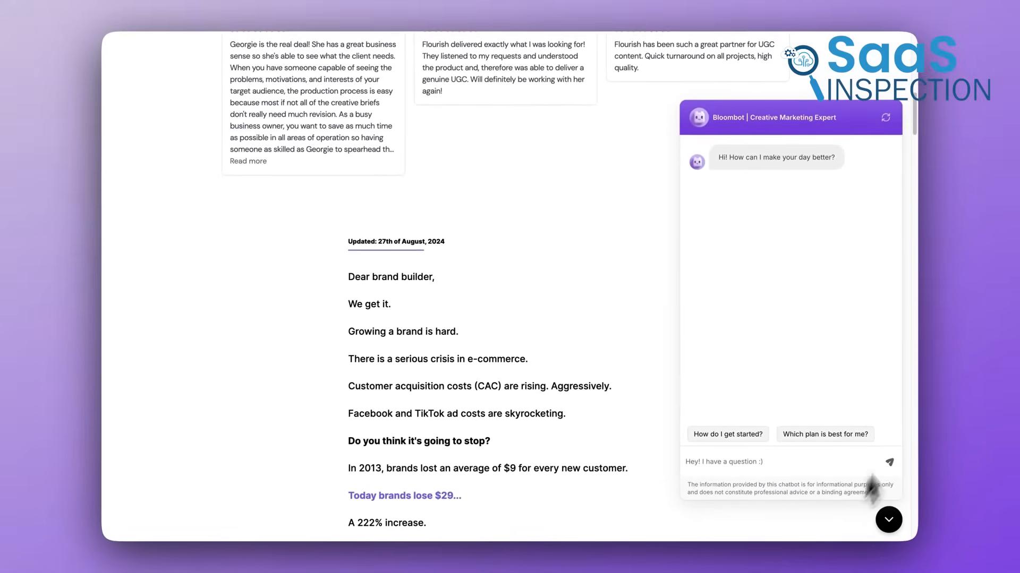
click(824, 435)
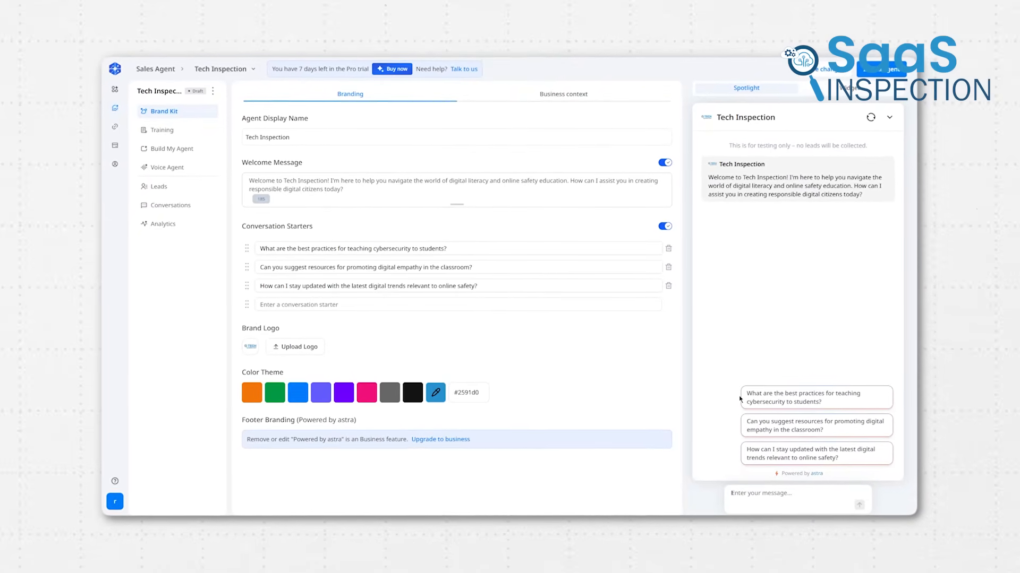
Step: Open the draft agent's Brand Kit under Sales Agent
click(158, 186)
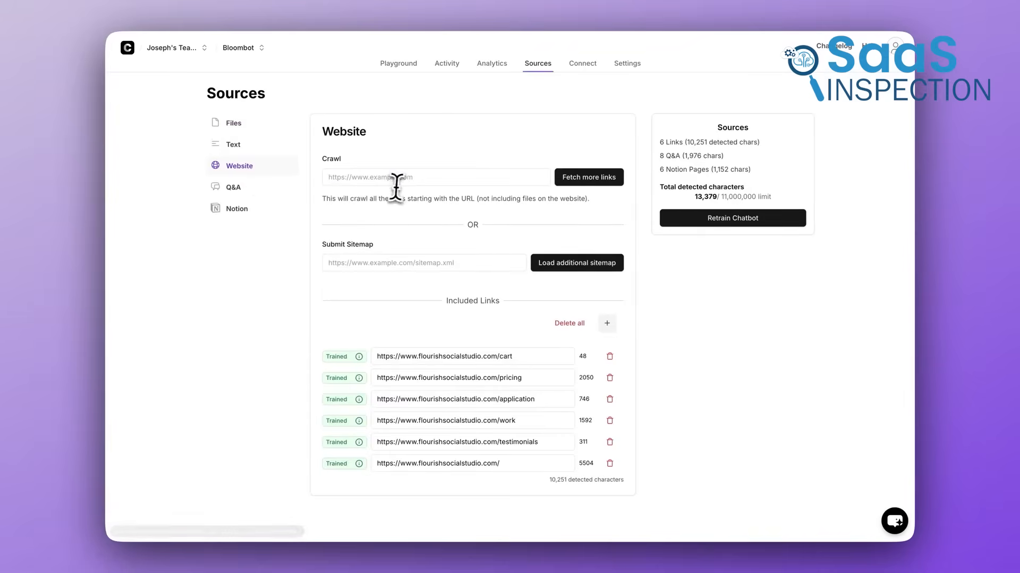
text(https://flourishsocialstudio.com/)
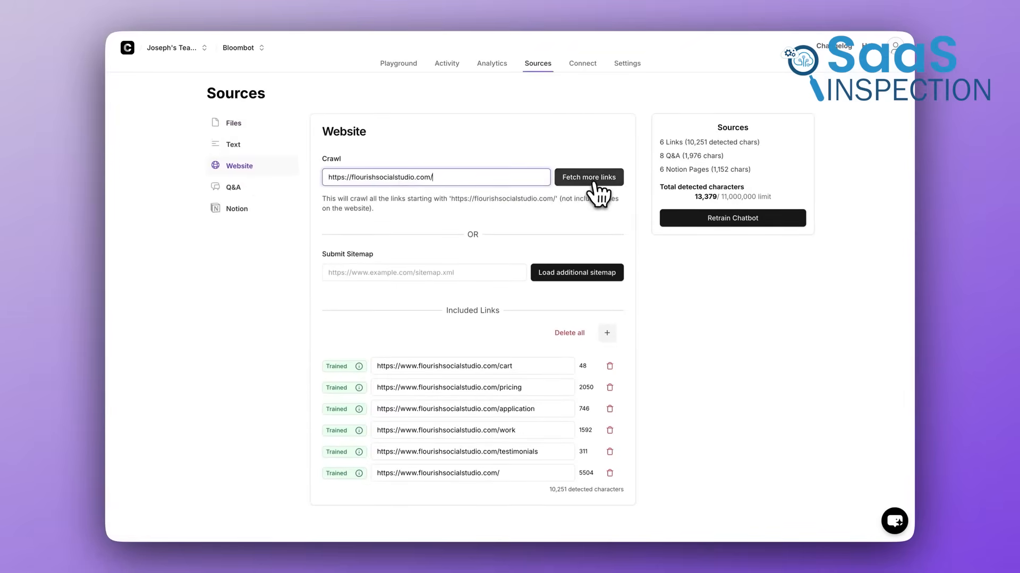
click(893, 521)
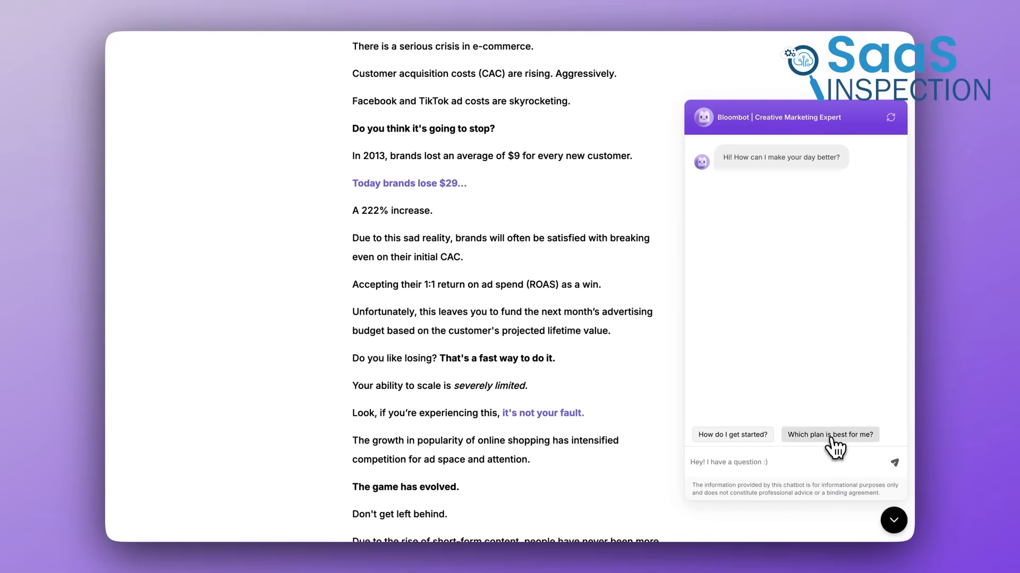
click(829, 434)
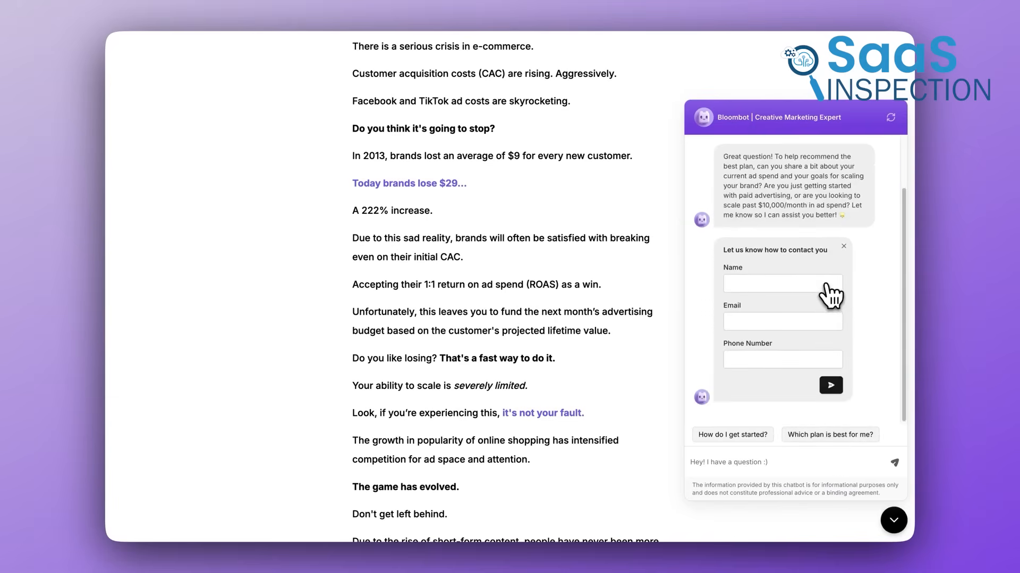
click(235, 145)
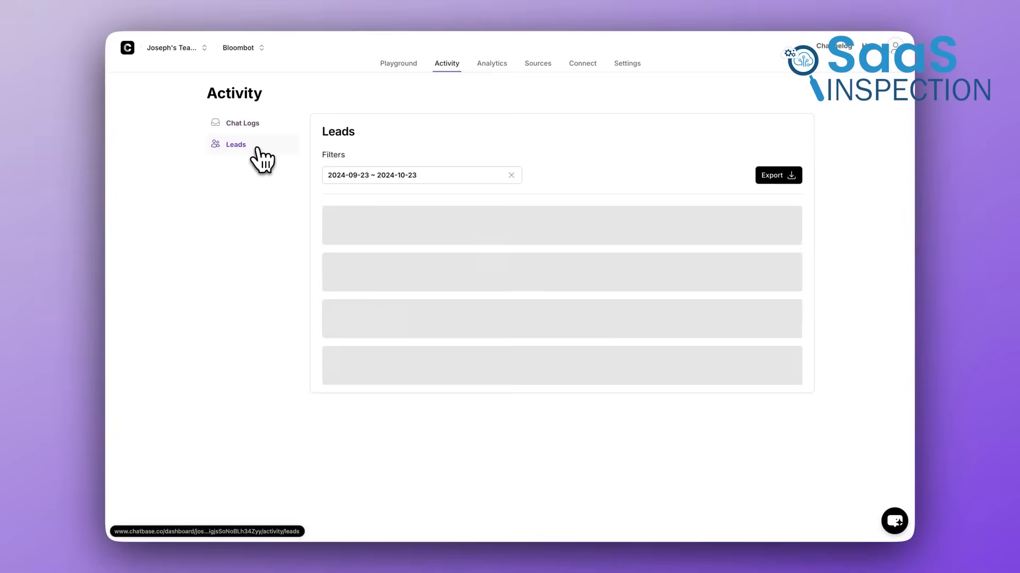